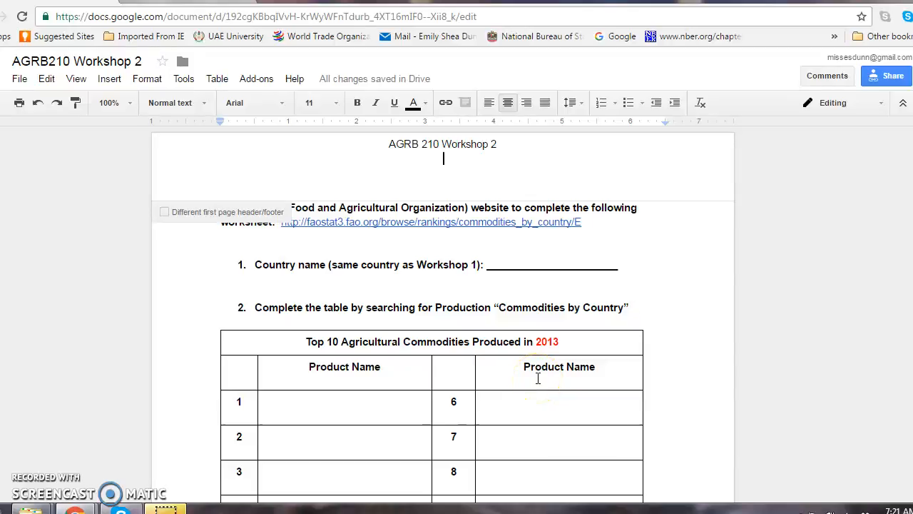
mouse_move(538, 378)
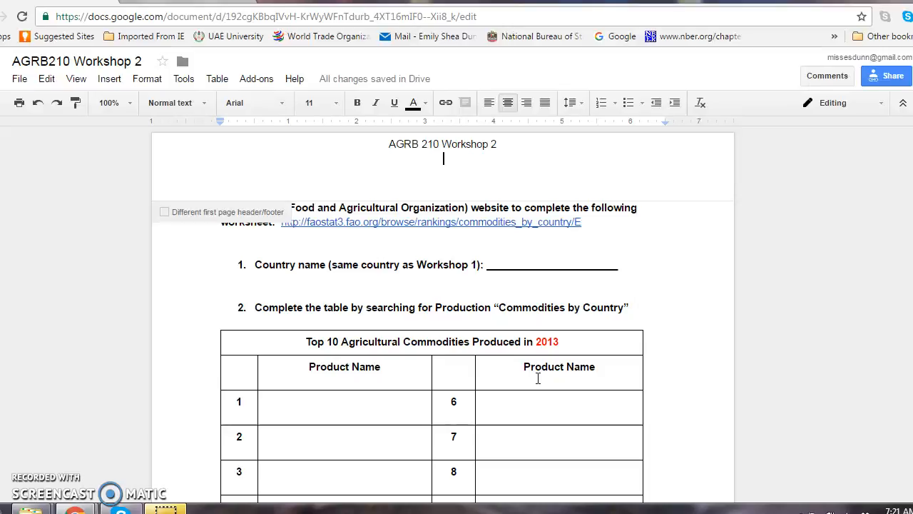
mouse_move(431, 222)
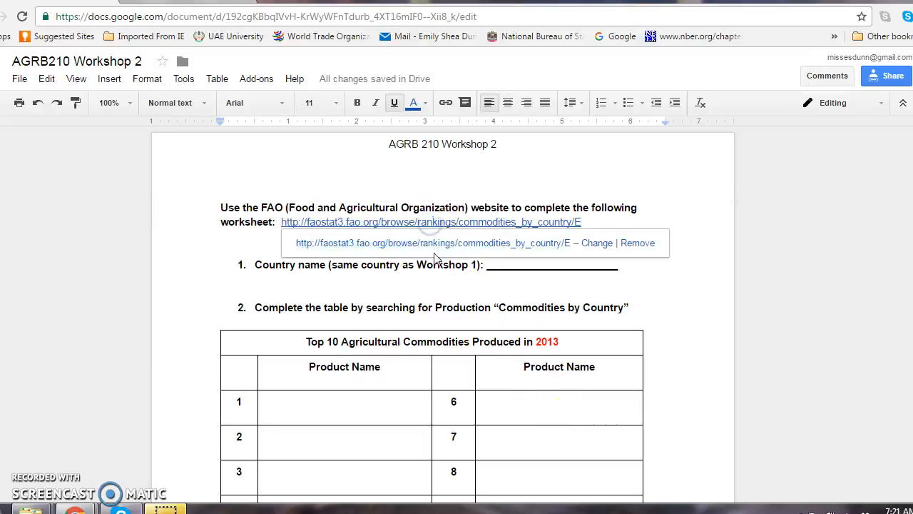
Follow the document's faostat3.fao.org link to the Commodities by country rankings page
click(431, 223)
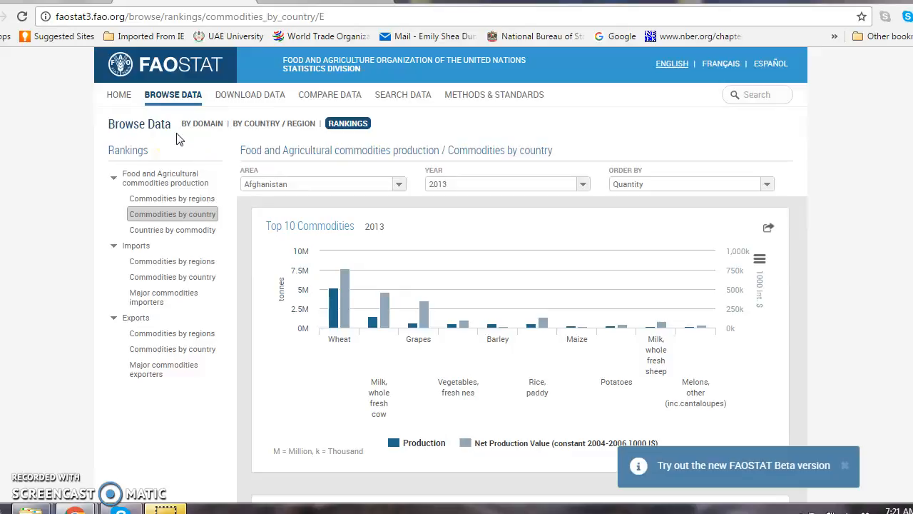
mouse_move(170, 243)
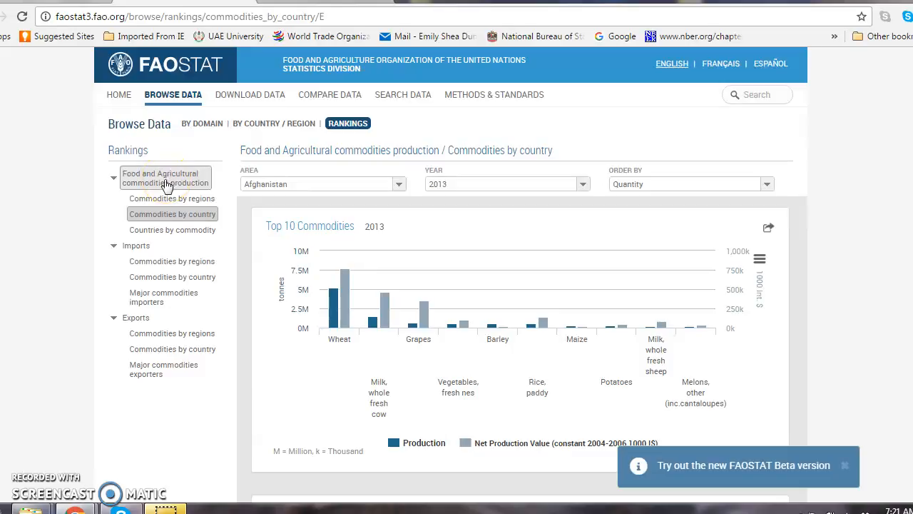
mouse_move(139, 299)
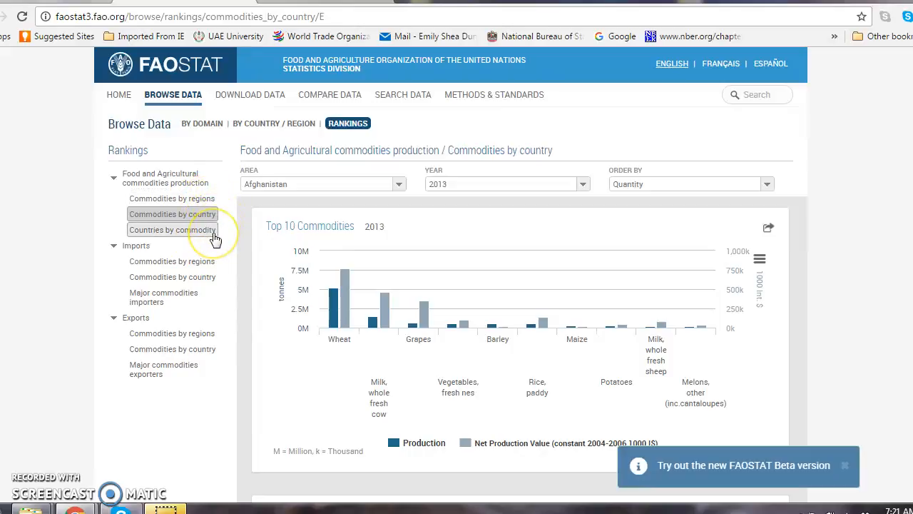
mouse_move(171, 214)
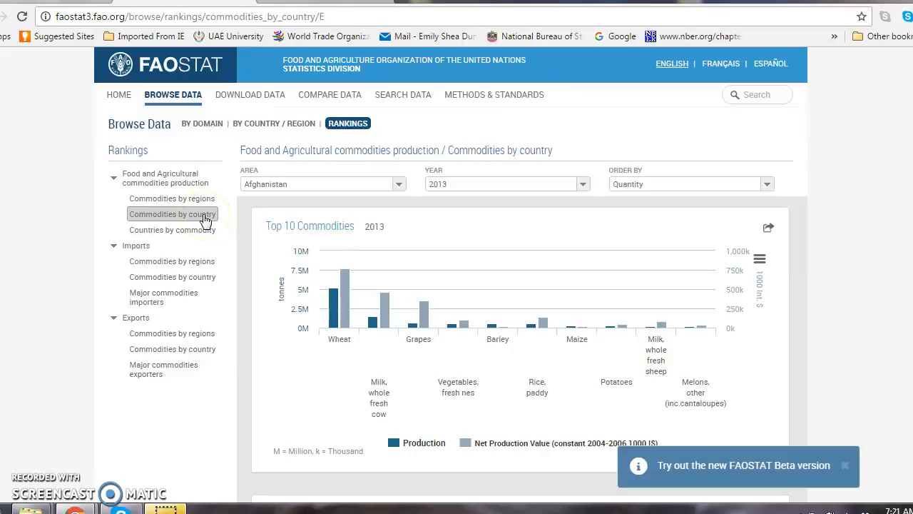
mouse_move(391, 212)
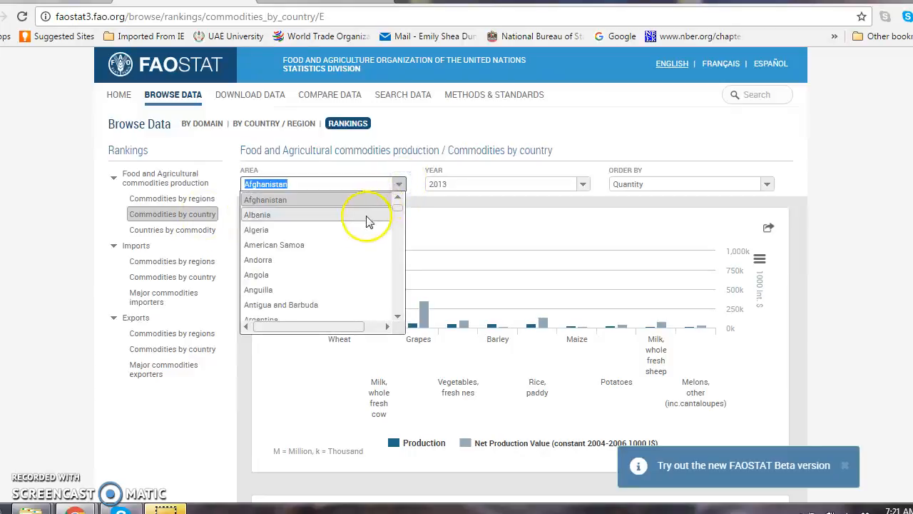
Select Albania as the Area, keeping Year 2013 ordered by Quantity
click(257, 214)
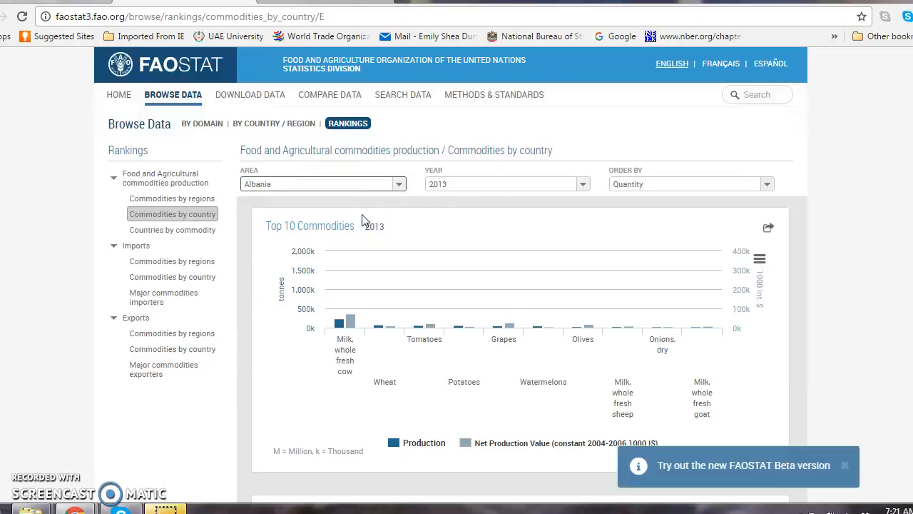
click(582, 184)
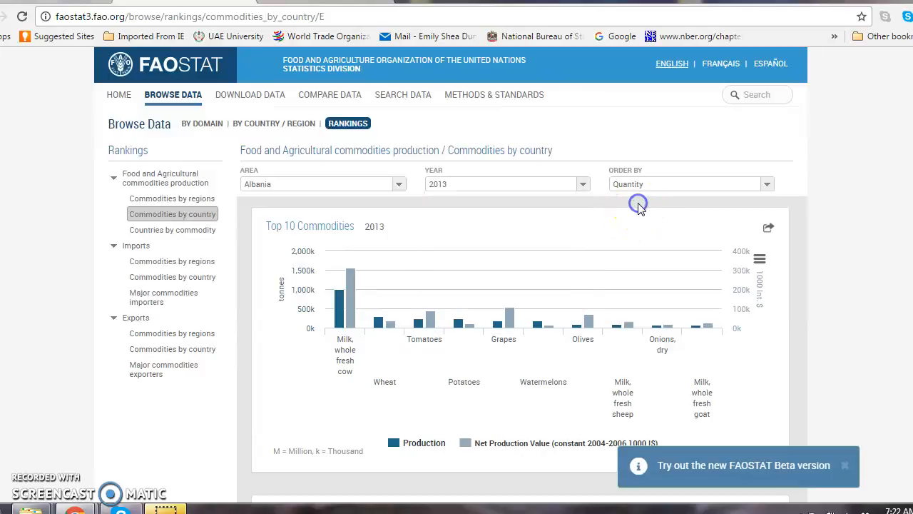
mouse_move(869, 391)
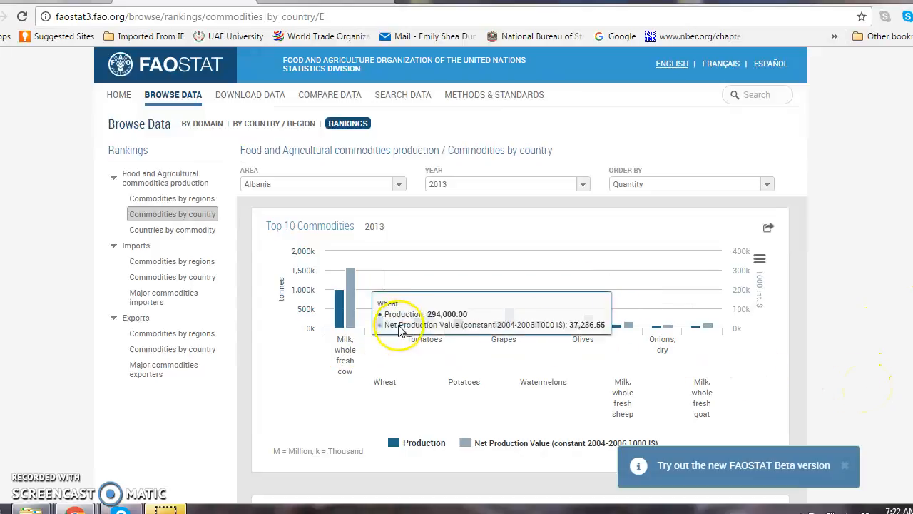
mouse_move(571, 340)
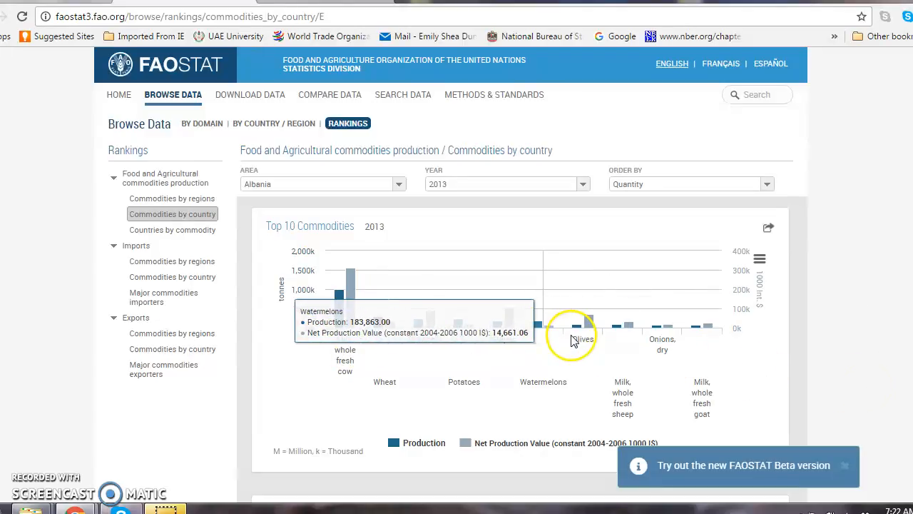
Scroll past the Top 10 chart to Albania's 2013 Top 50 Commodities table
scroll(down, 3)
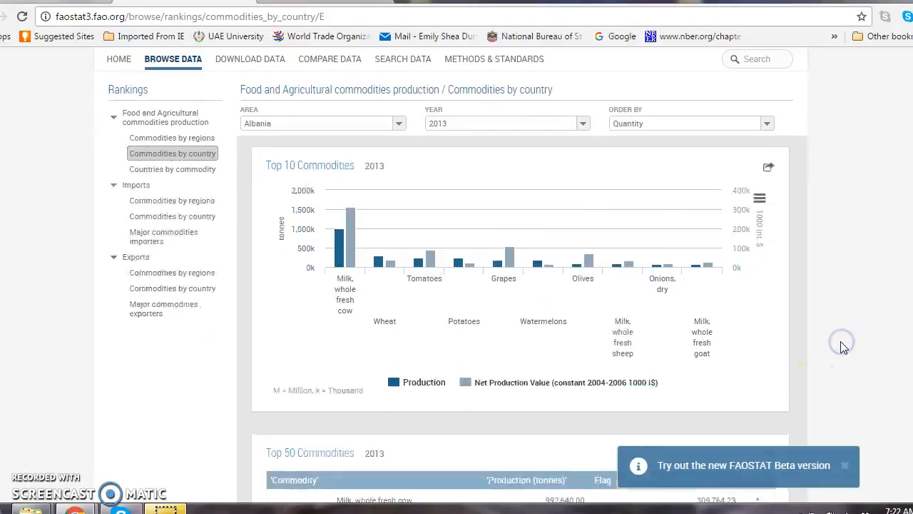
scroll(down, 3)
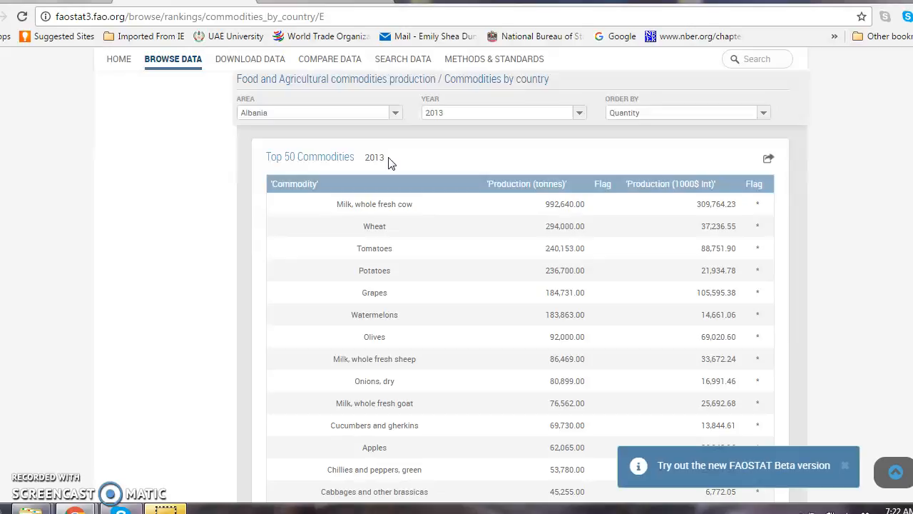
mouse_move(391, 180)
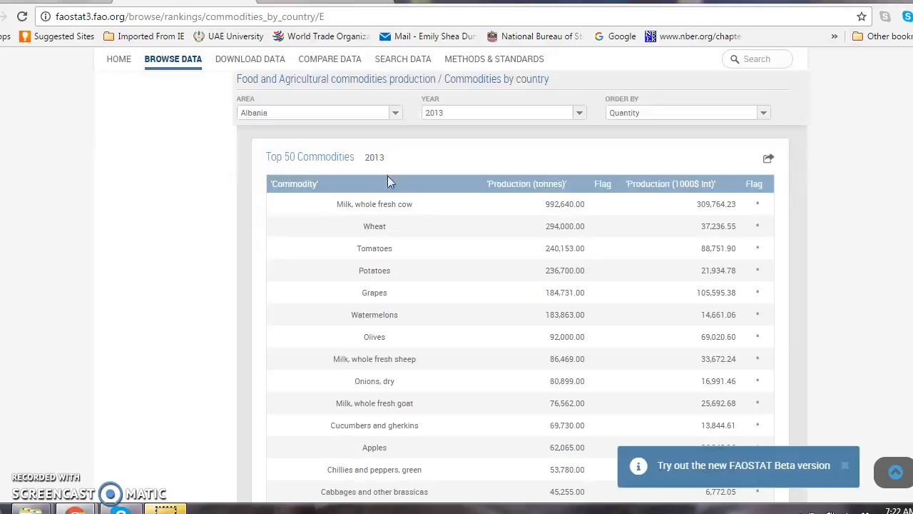
click(374, 204)
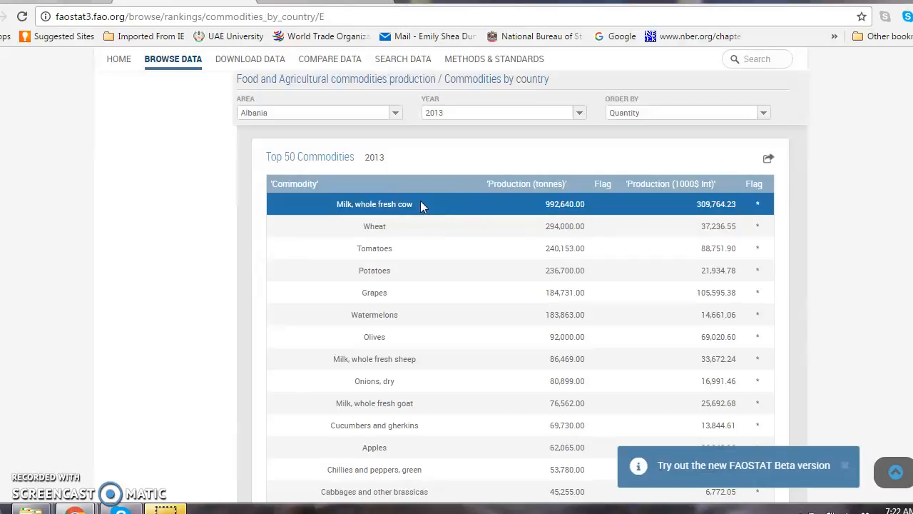
mouse_move(574, 214)
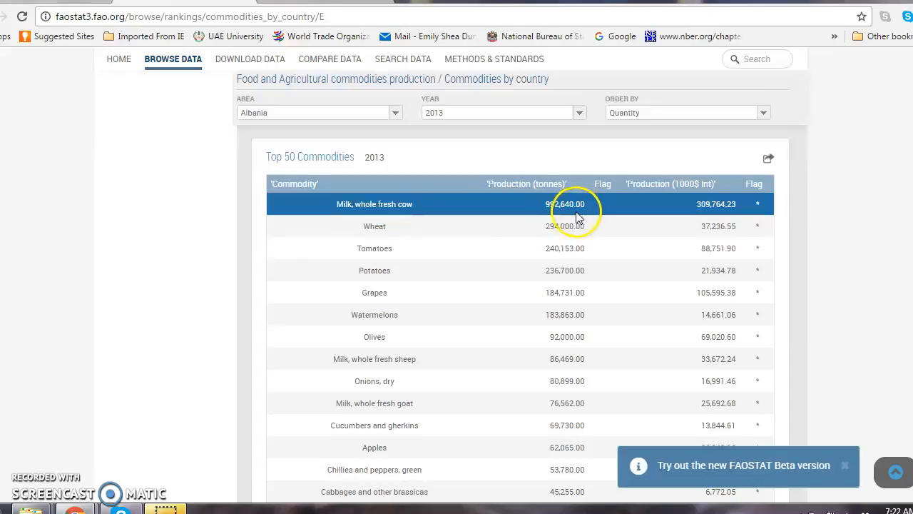